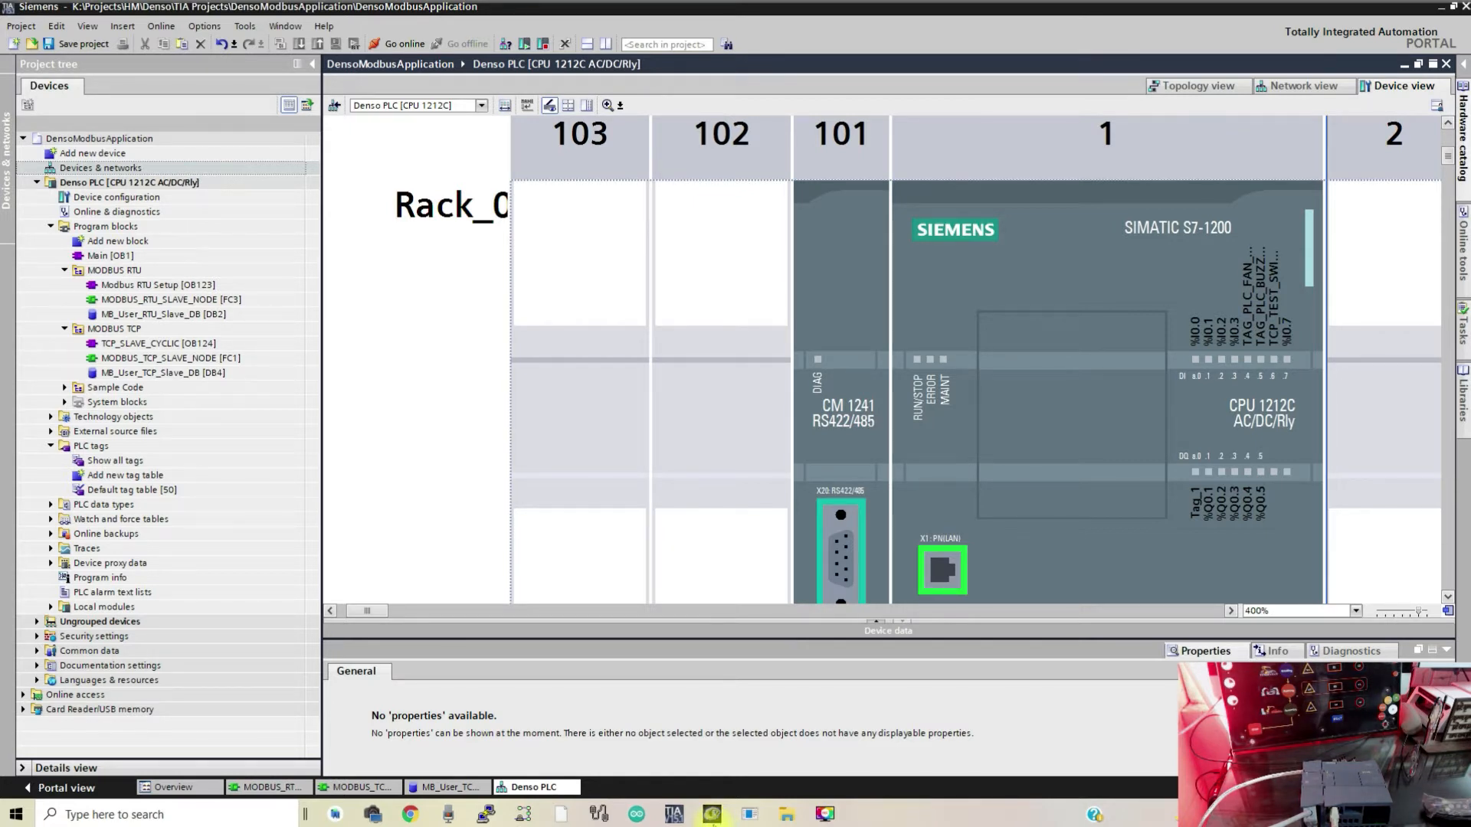
# Launch Radzio! Modbus Master Simulator from the taskbar alongside the TIA Portal project.
pyautogui.click(712, 814)
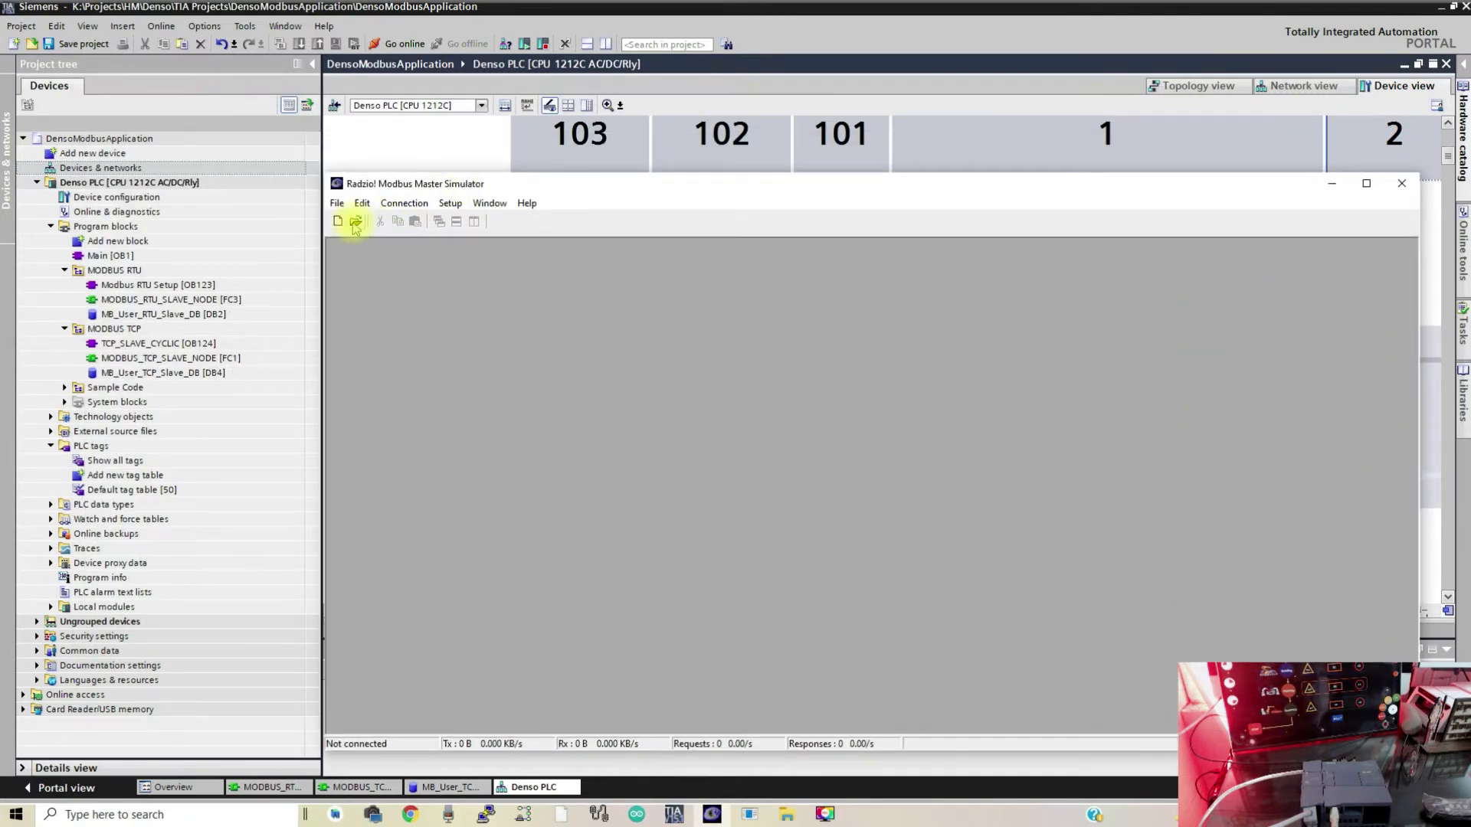
# Open Slave.rmf, close QModMaster, and fix the connection via the Connection menu.
pyautogui.click(355, 221)
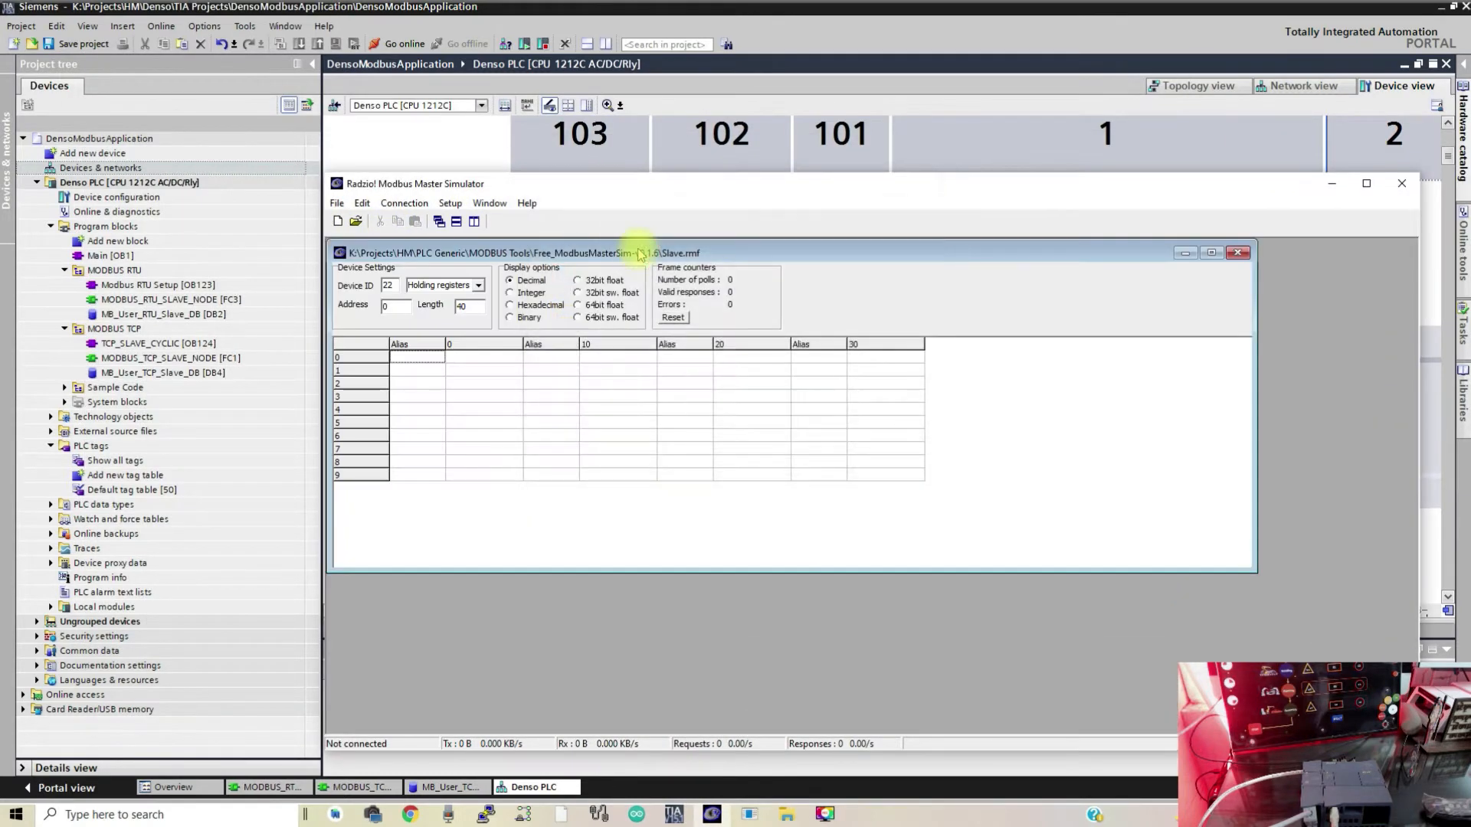
pyautogui.click(405, 204)
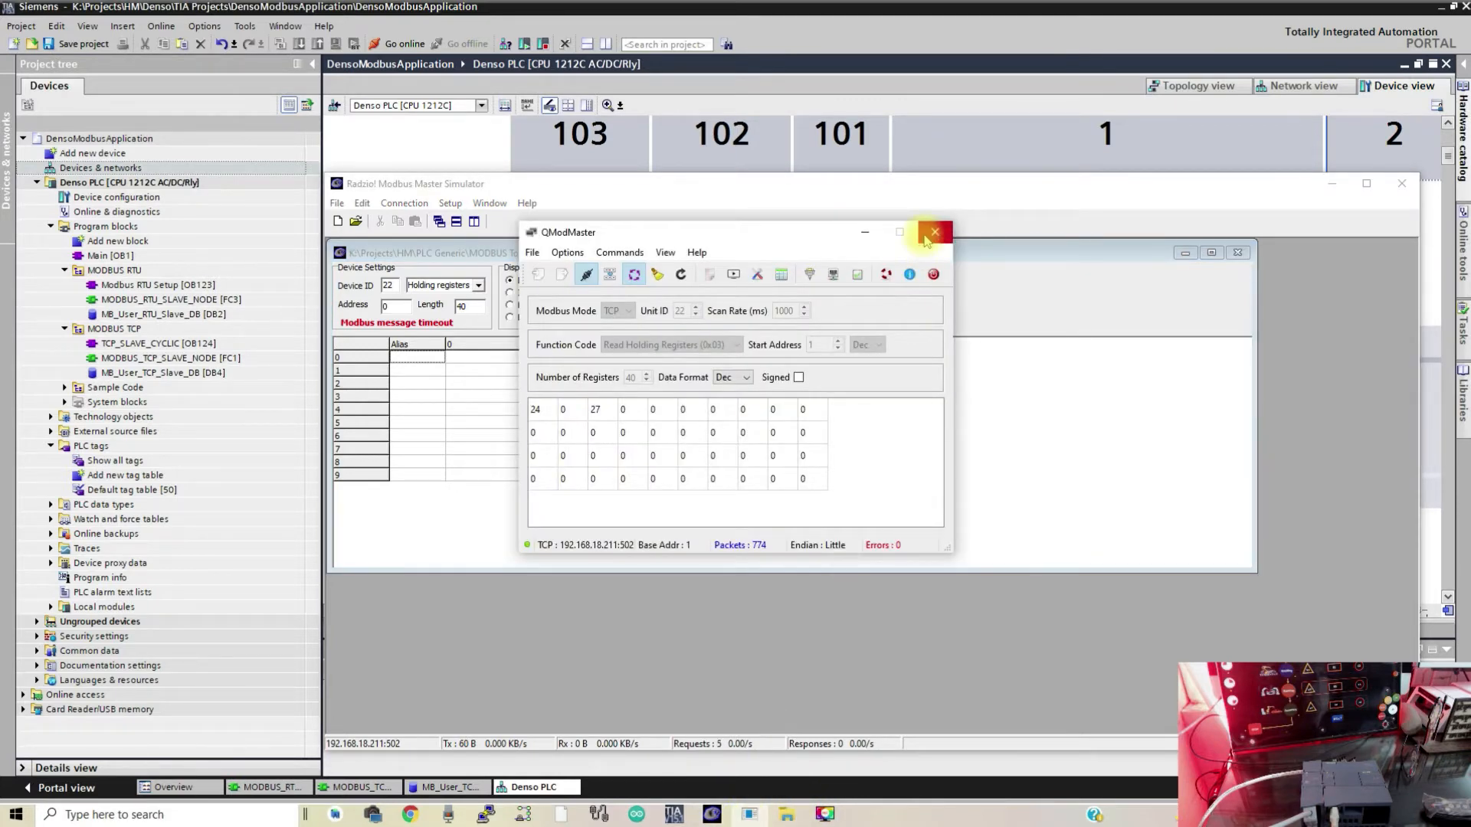
pyautogui.moveTo(932, 231)
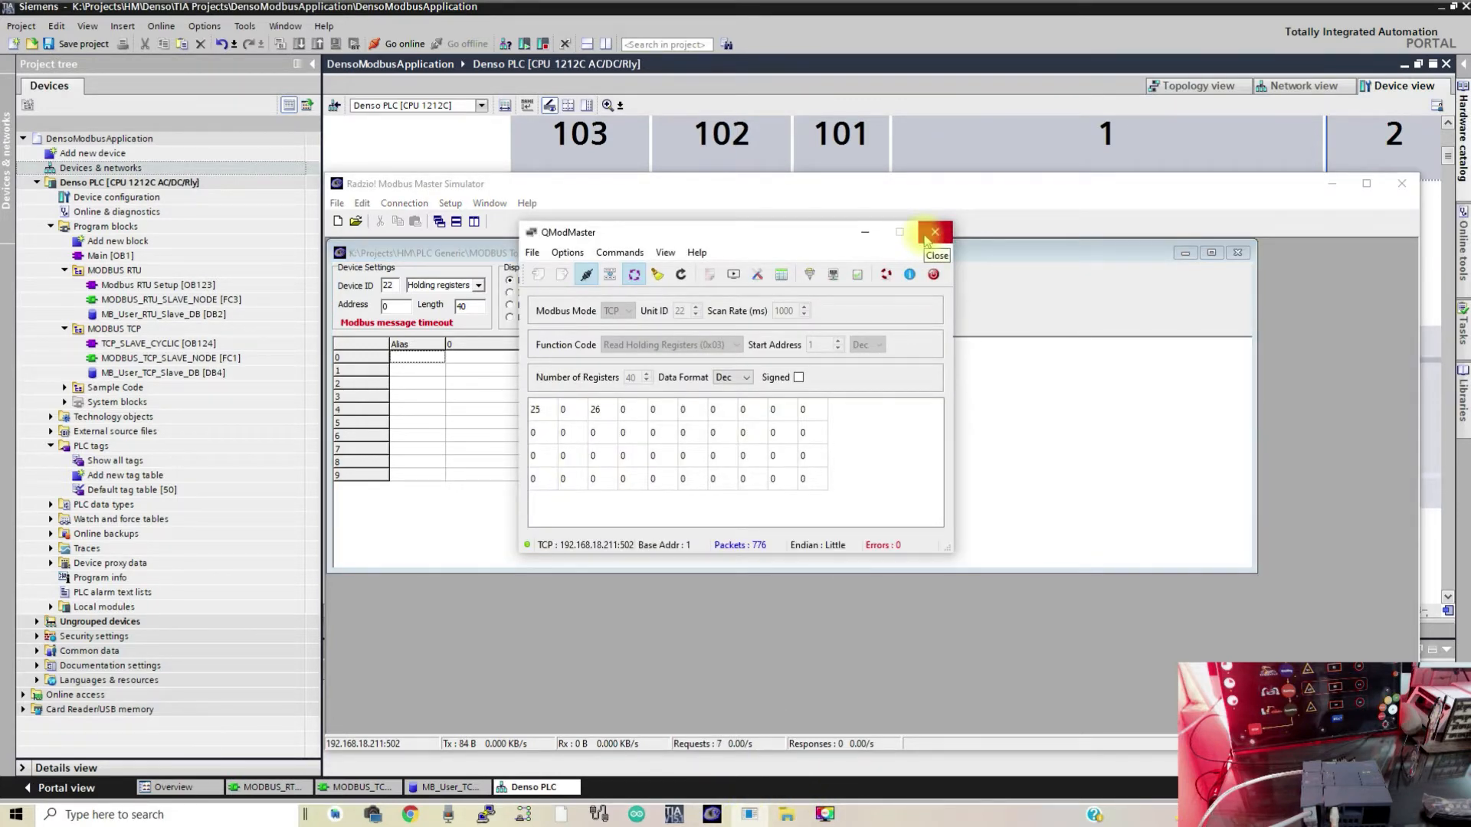
pyautogui.click(933, 232)
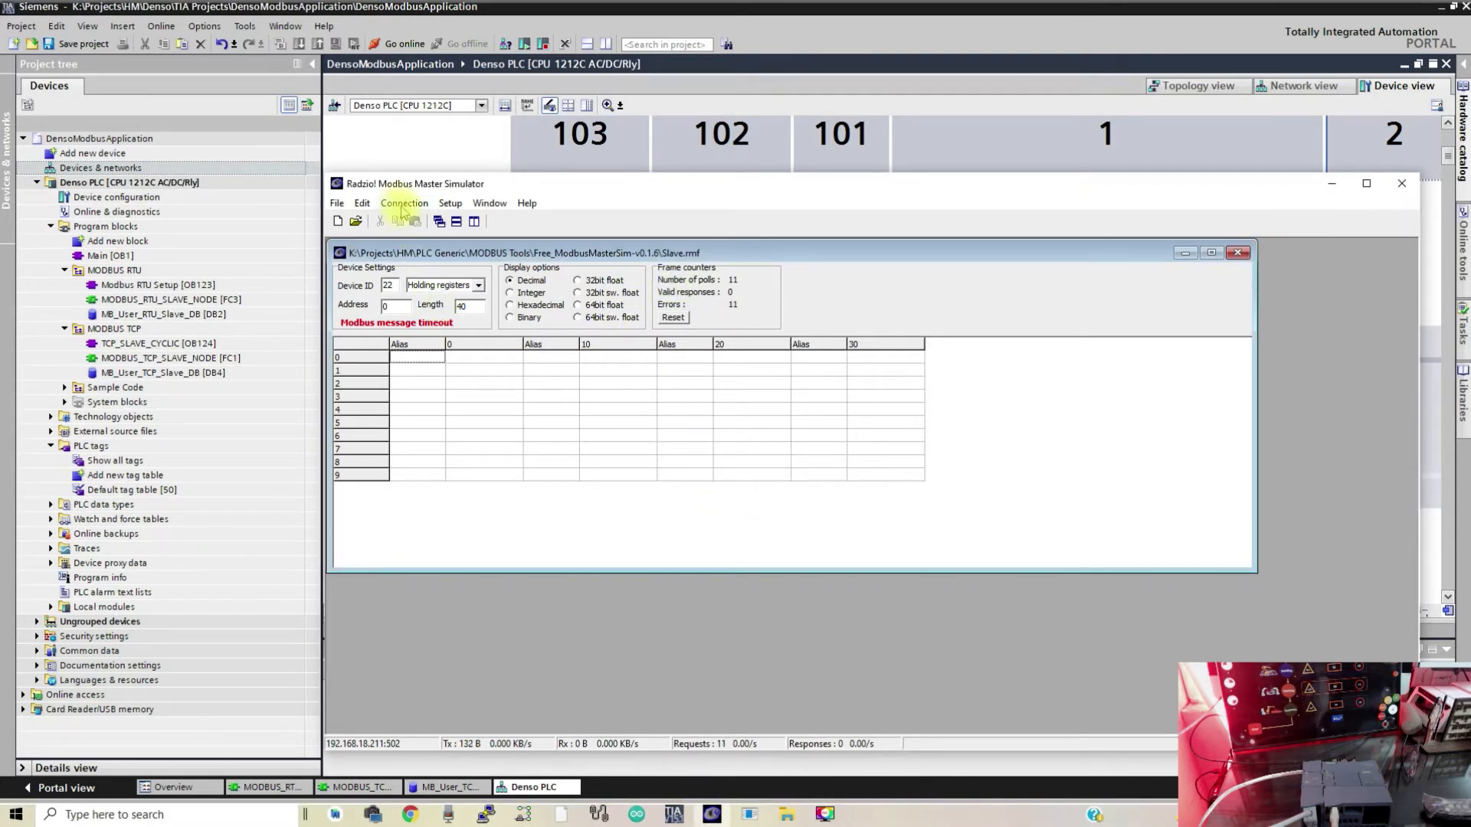
pyautogui.click(404, 204)
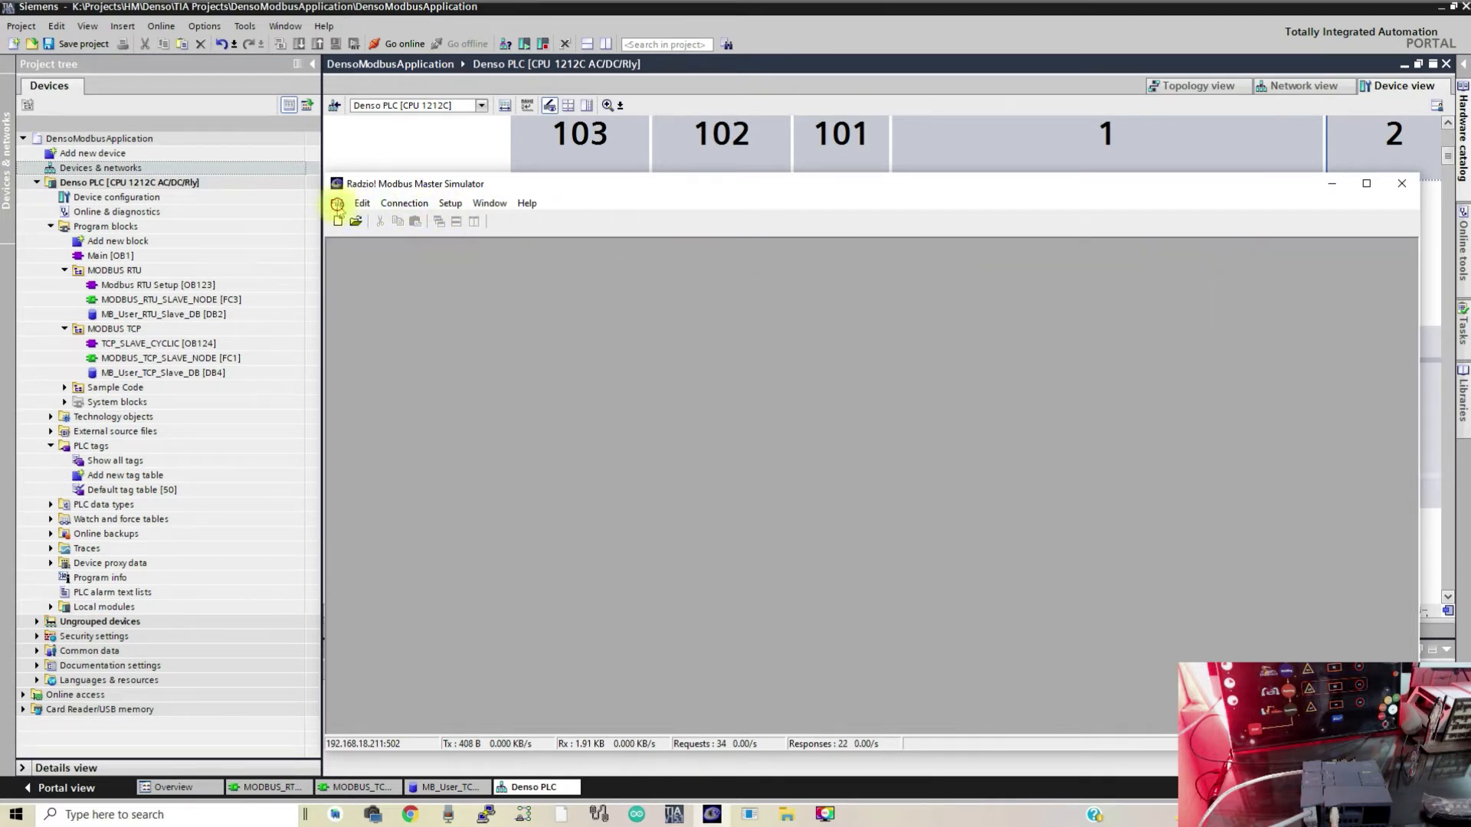
# Create a new register window using Modbus TCP to 192.168.18.211, port 502.
pyautogui.click(335, 204)
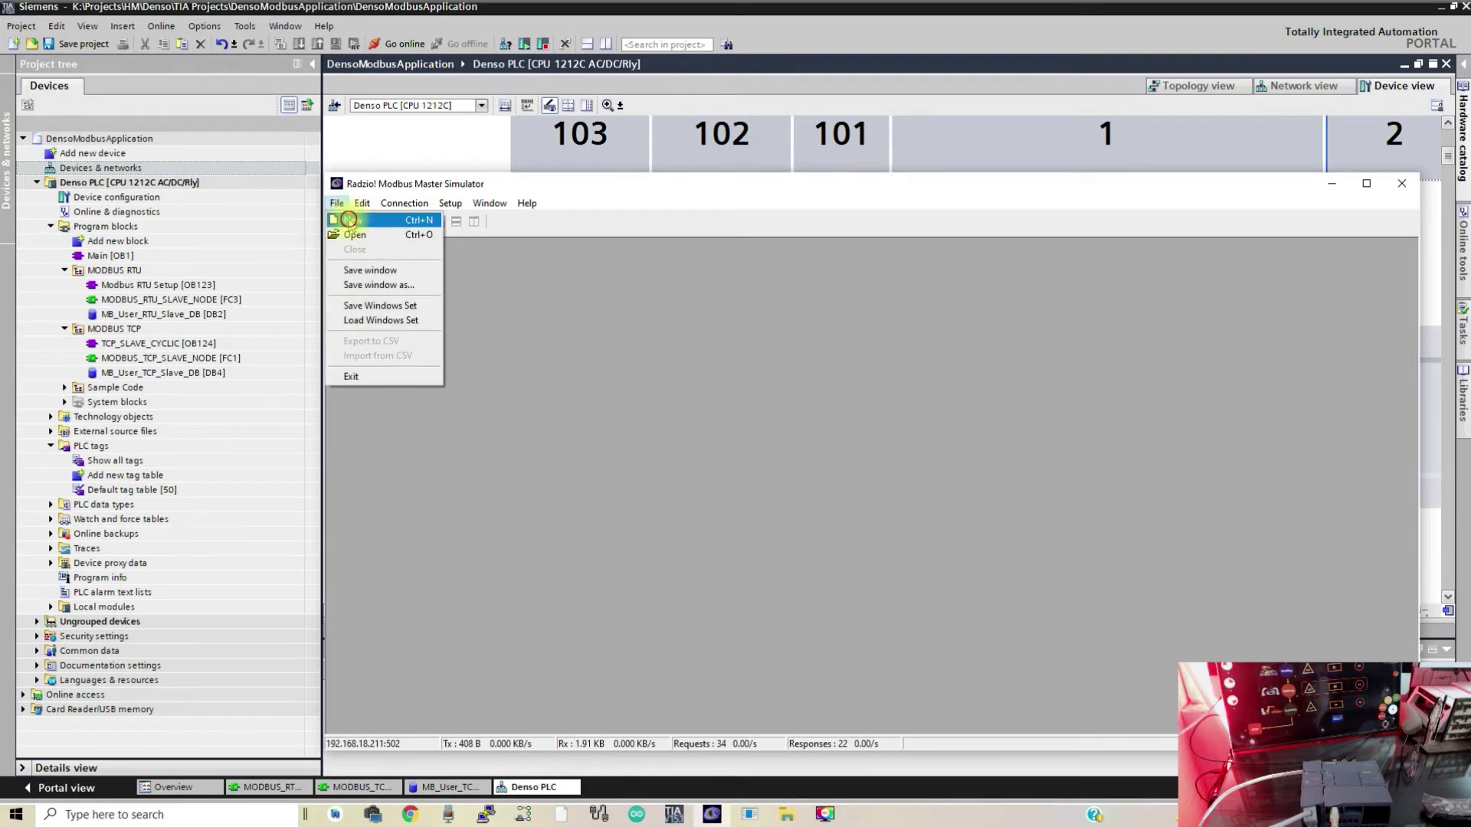
pyautogui.click(347, 220)
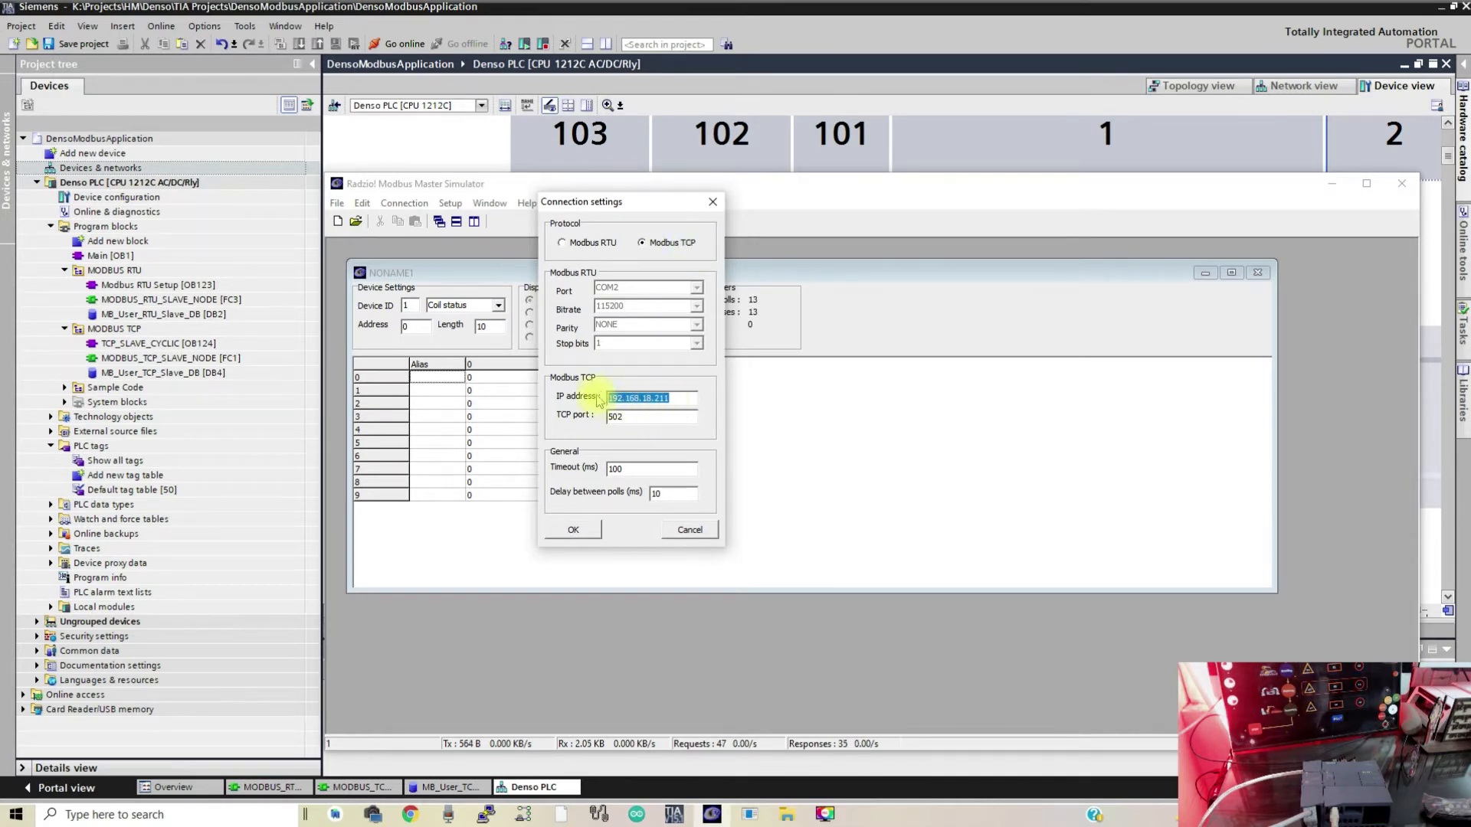
pyautogui.click(651, 416)
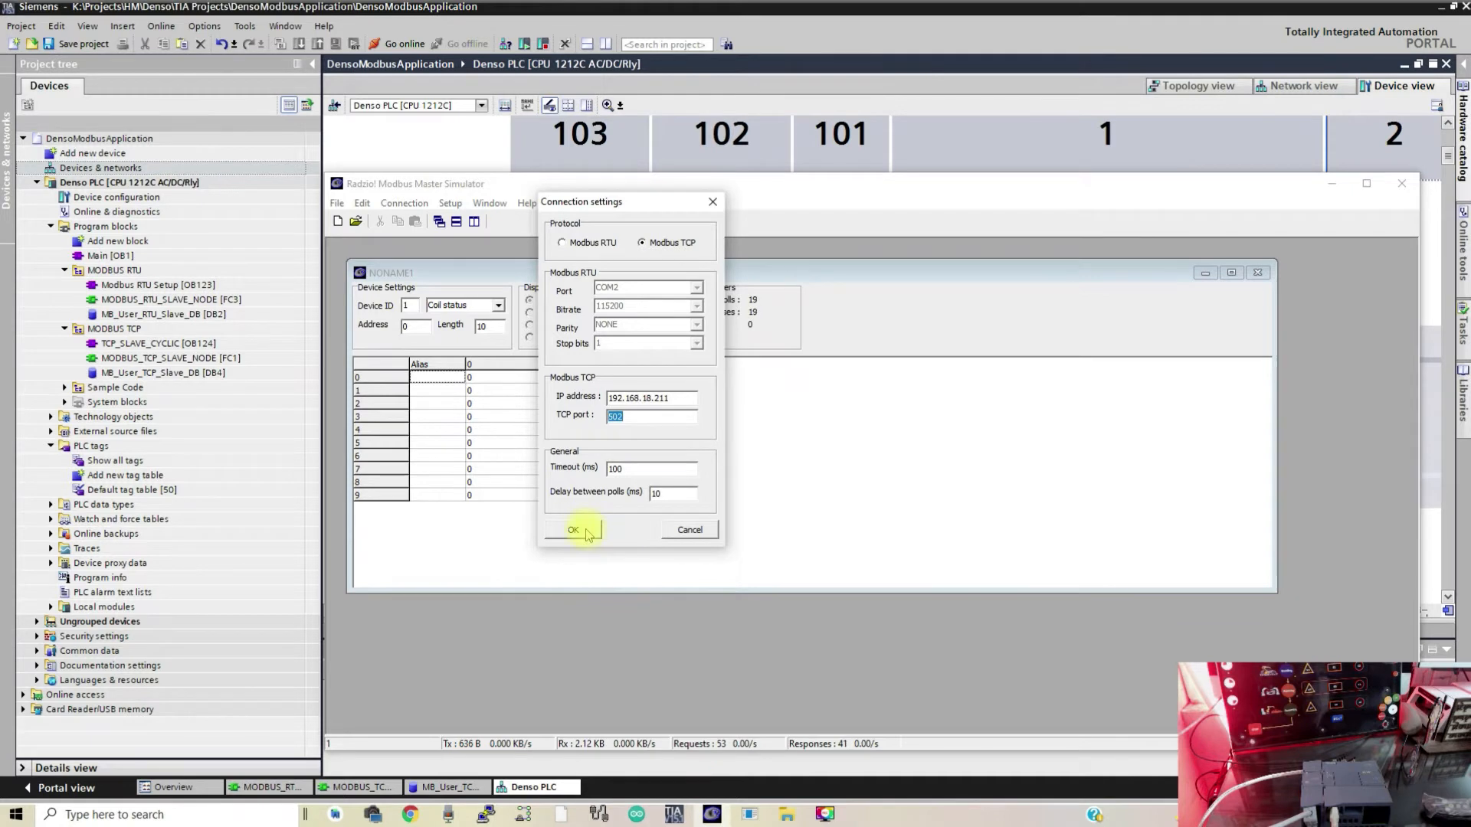
pyautogui.click(573, 530)
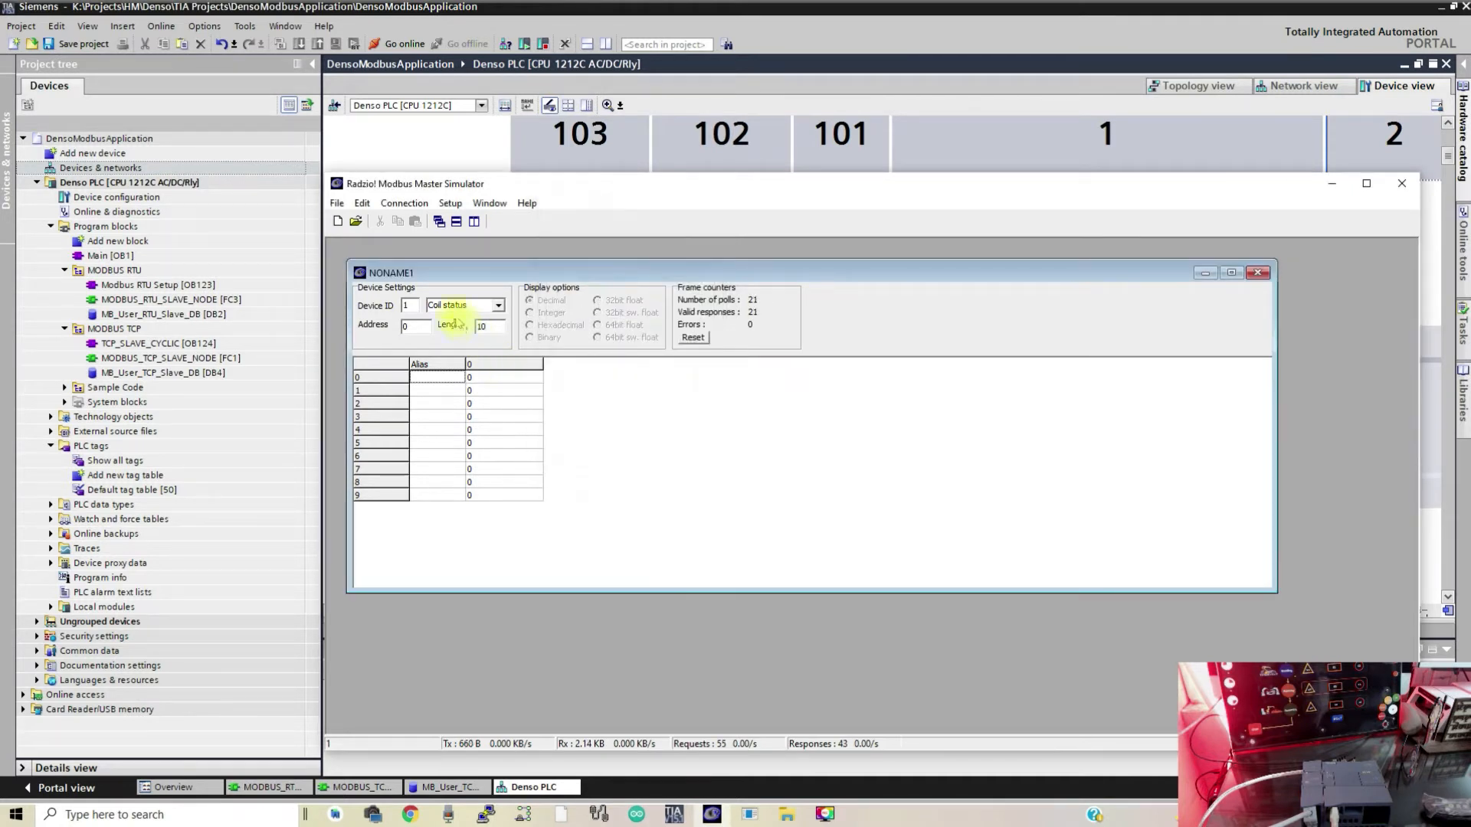
# Read 40 holding registers showing 25 in registers 0 and 2, then exit the simulator.
pyautogui.click(404, 204)
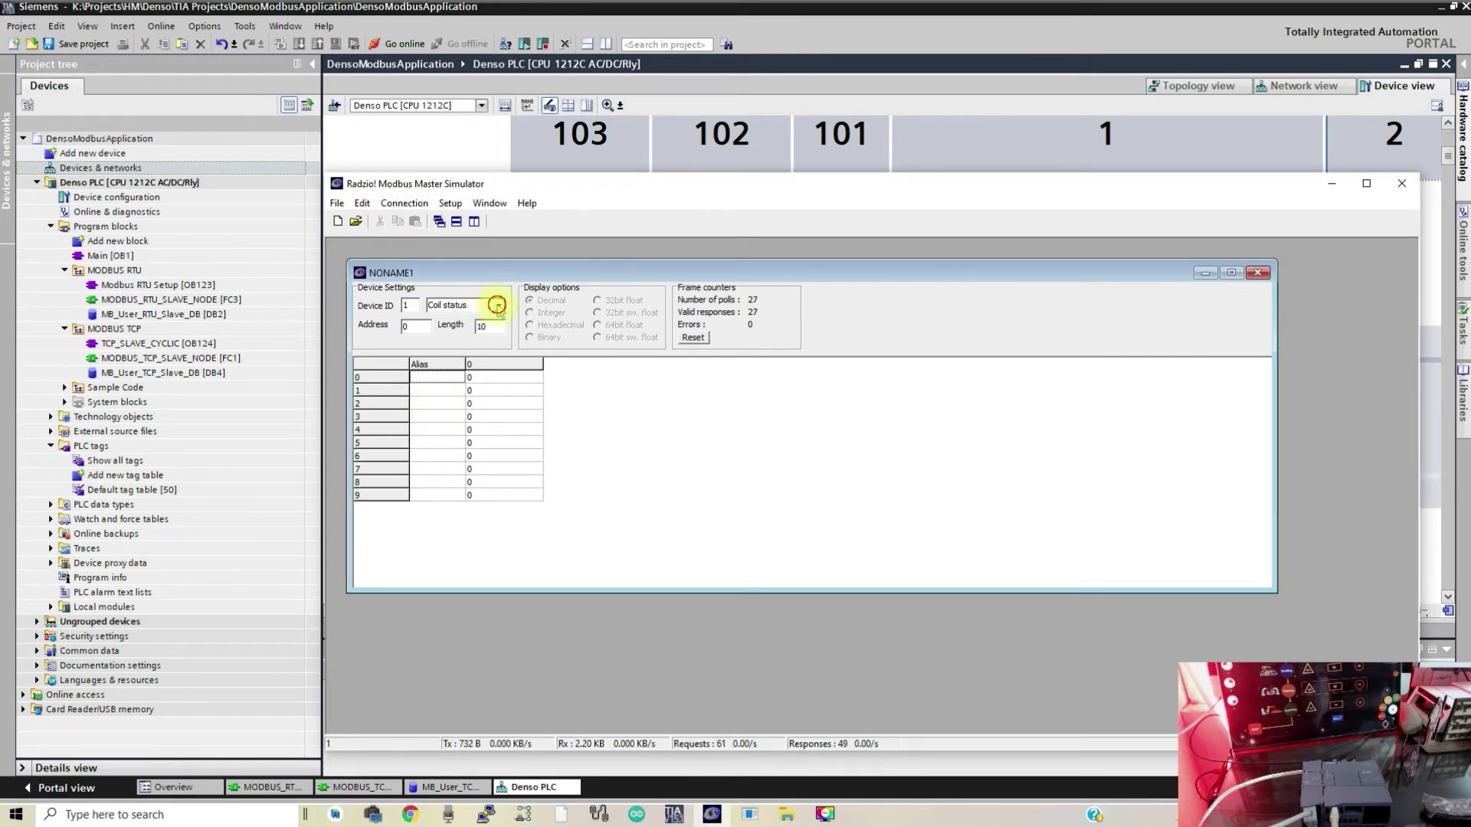
pyautogui.click(463, 305)
pyautogui.write('40')
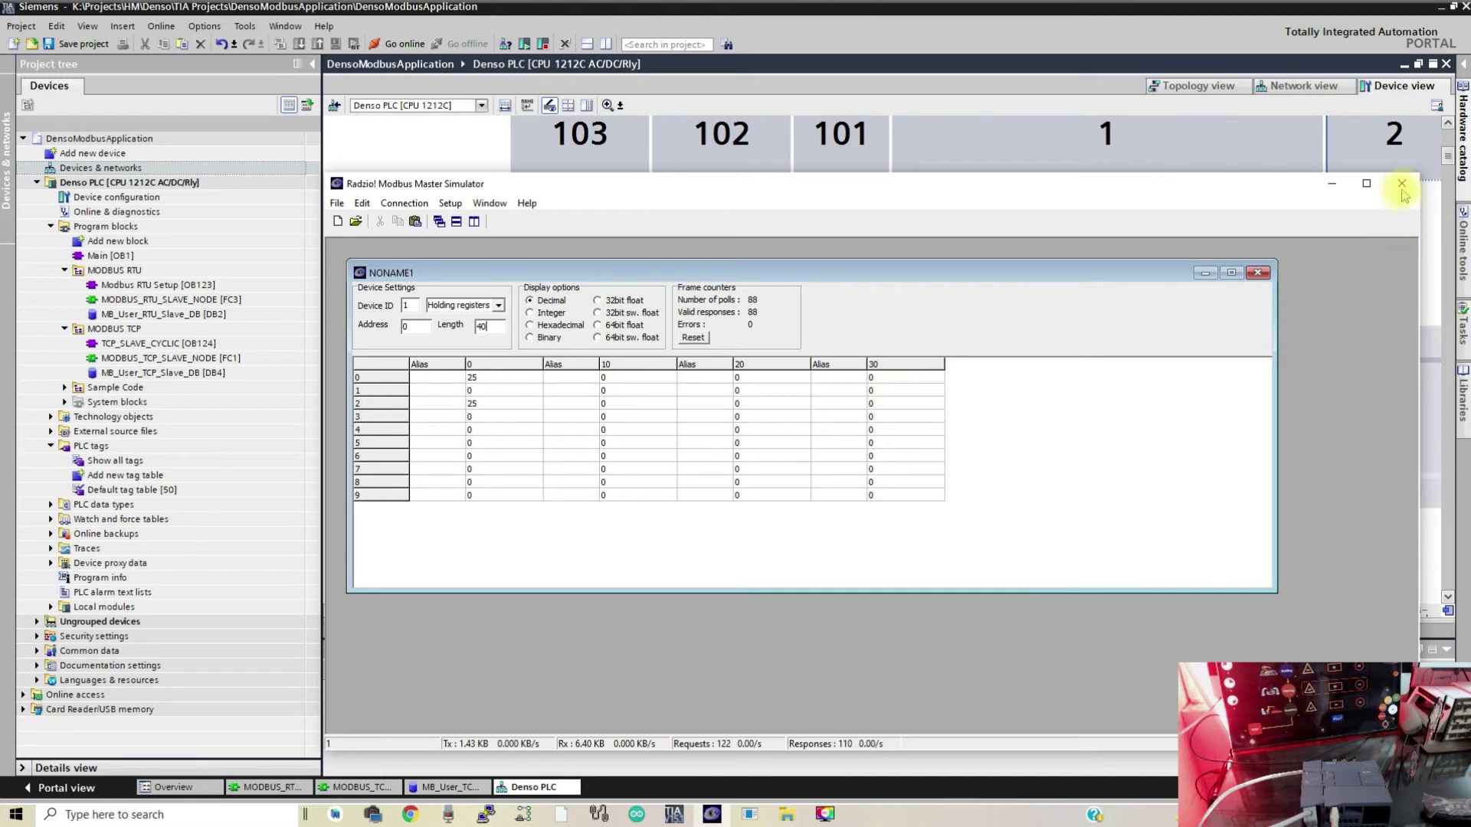
pyautogui.click(1401, 183)
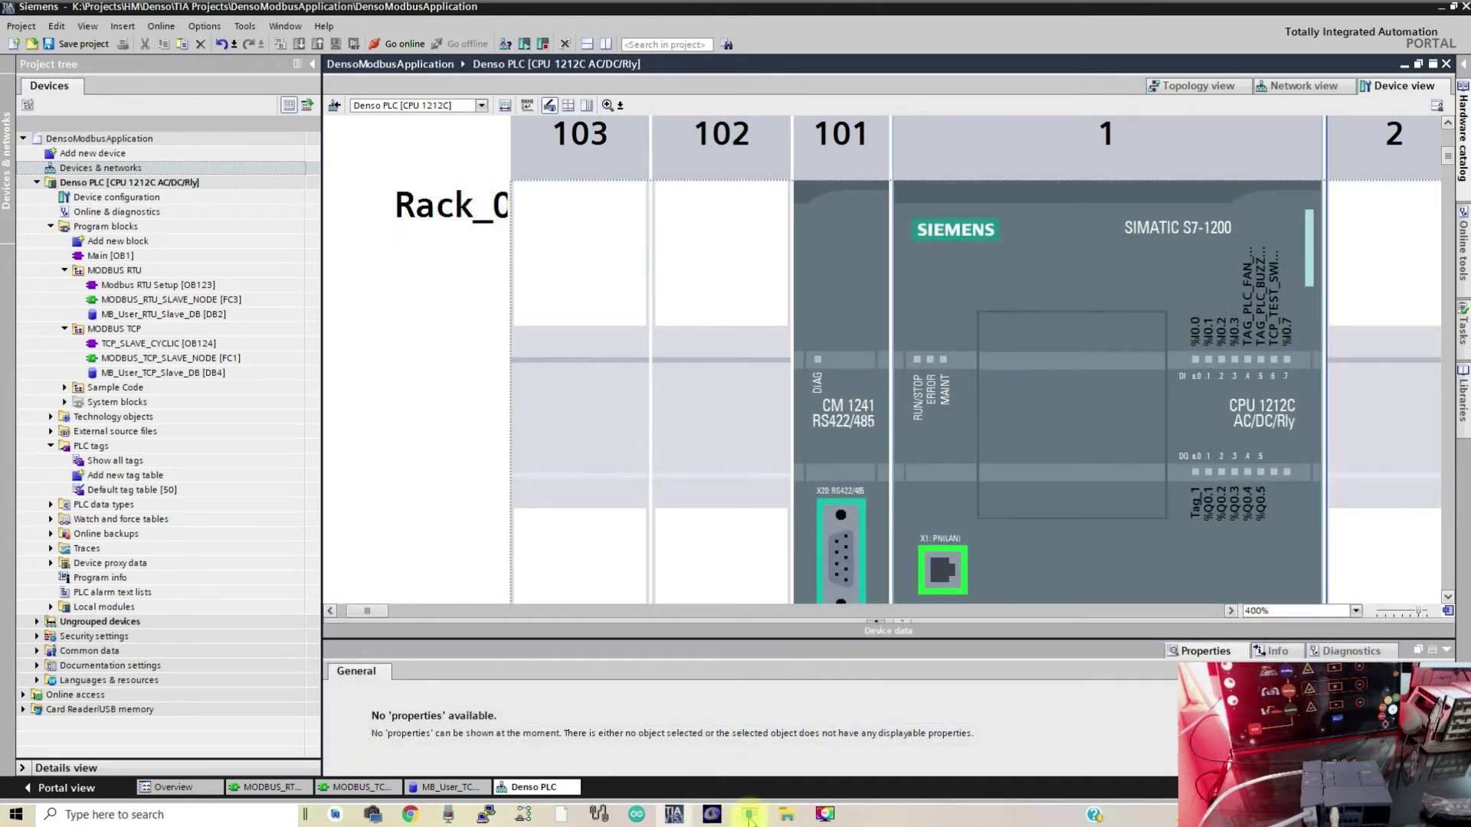
# Launch QModMaster and review its Modbus TCP settings: 192.168.18.211:502, unit 22.
pyautogui.click(748, 814)
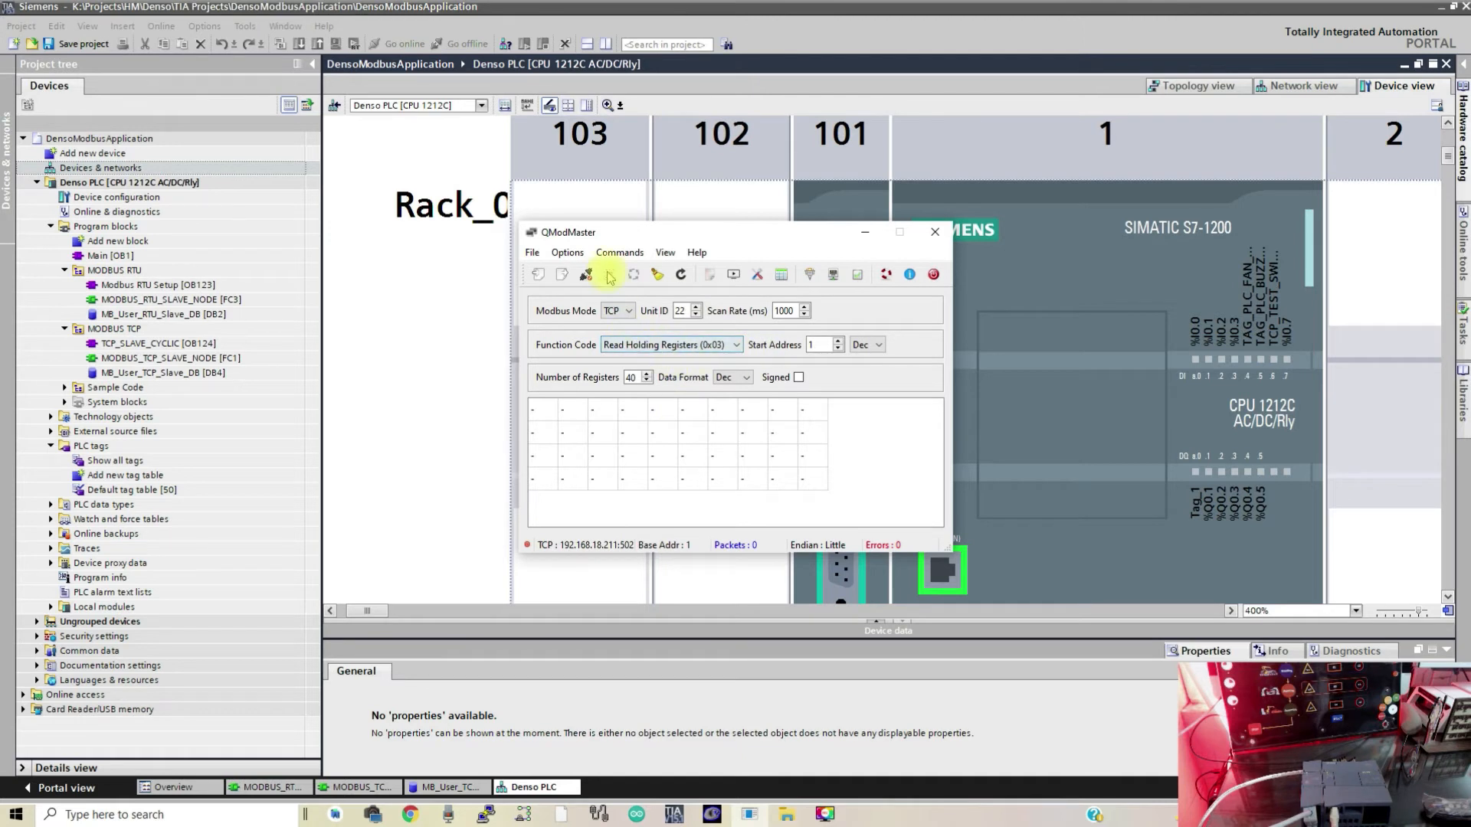
pyautogui.click(567, 252)
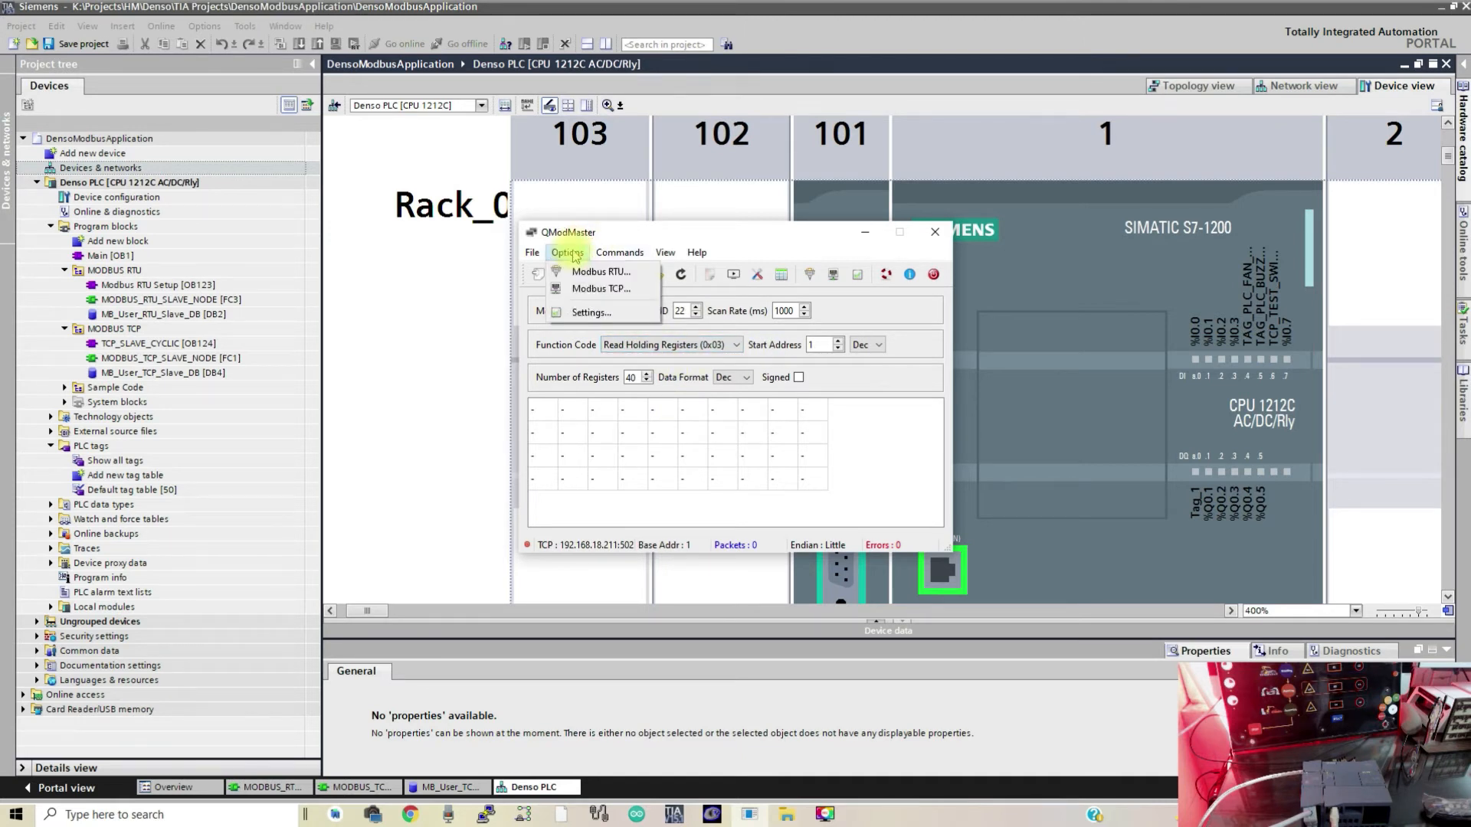
pyautogui.moveTo(600, 288)
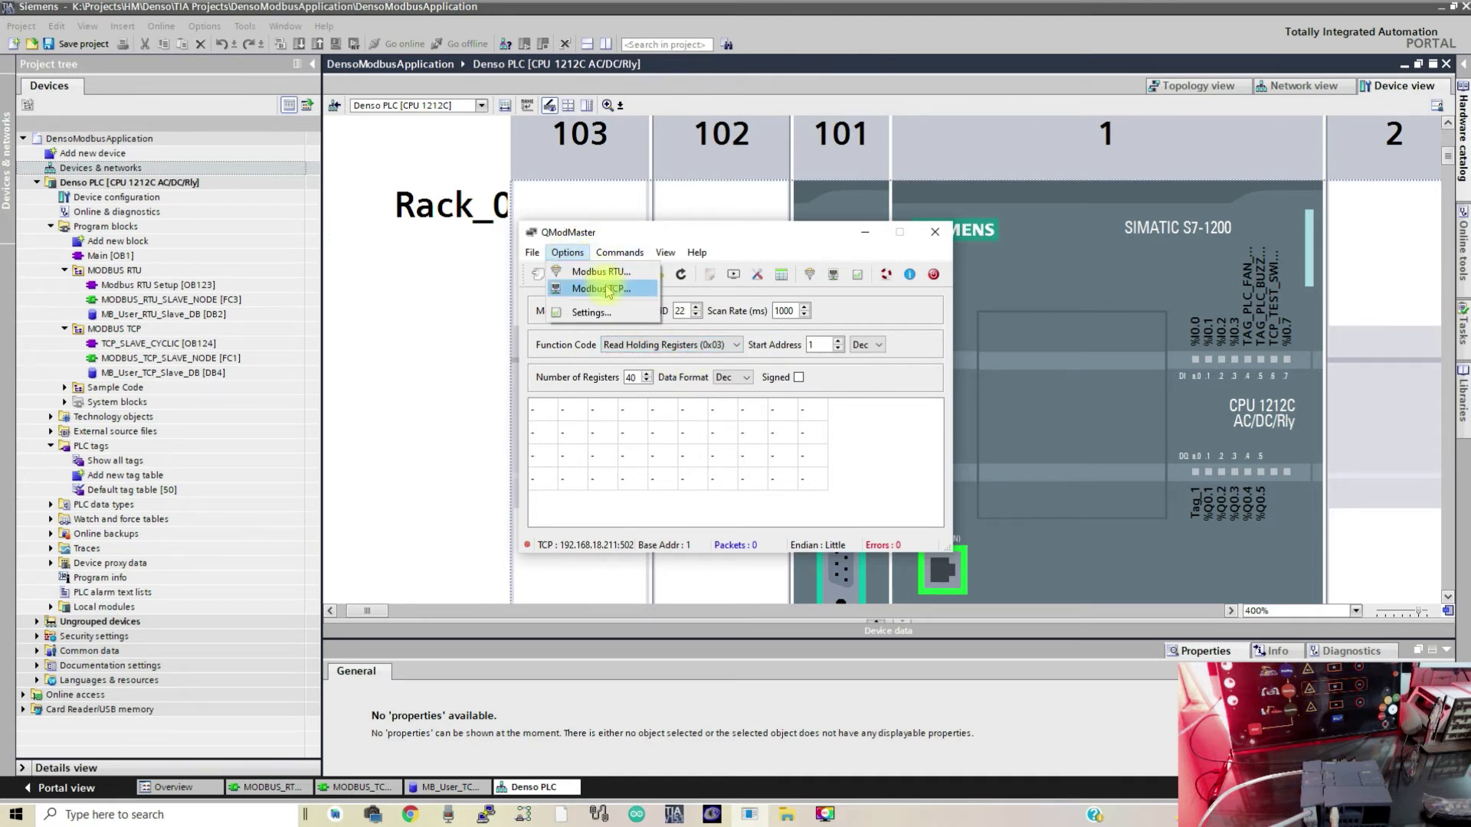
pyautogui.click(602, 288)
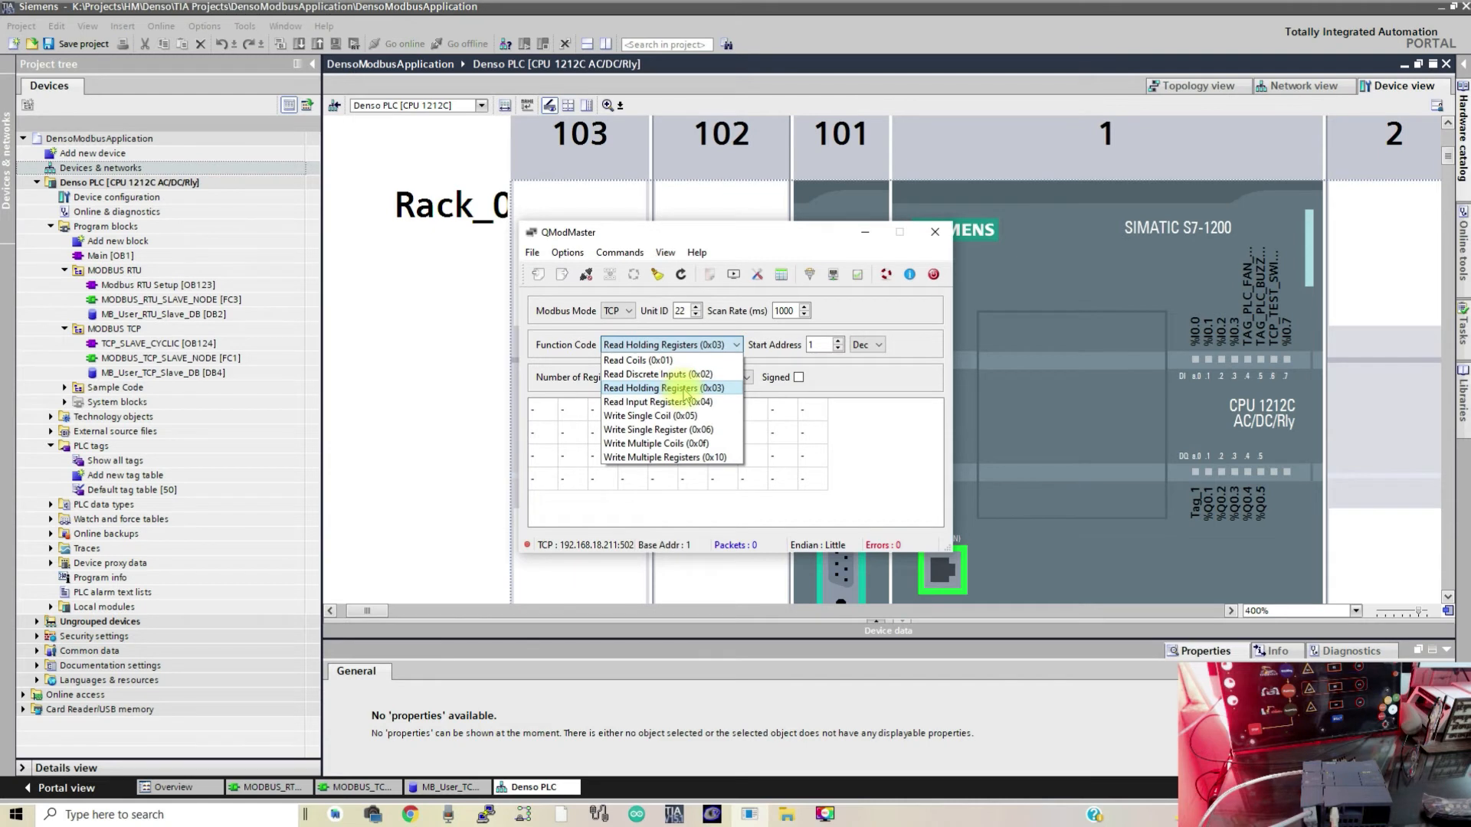
# Scan holding registers (0x03) continuously, showing 25 and 22, and open the Bus Monitor.
pyautogui.click(660, 389)
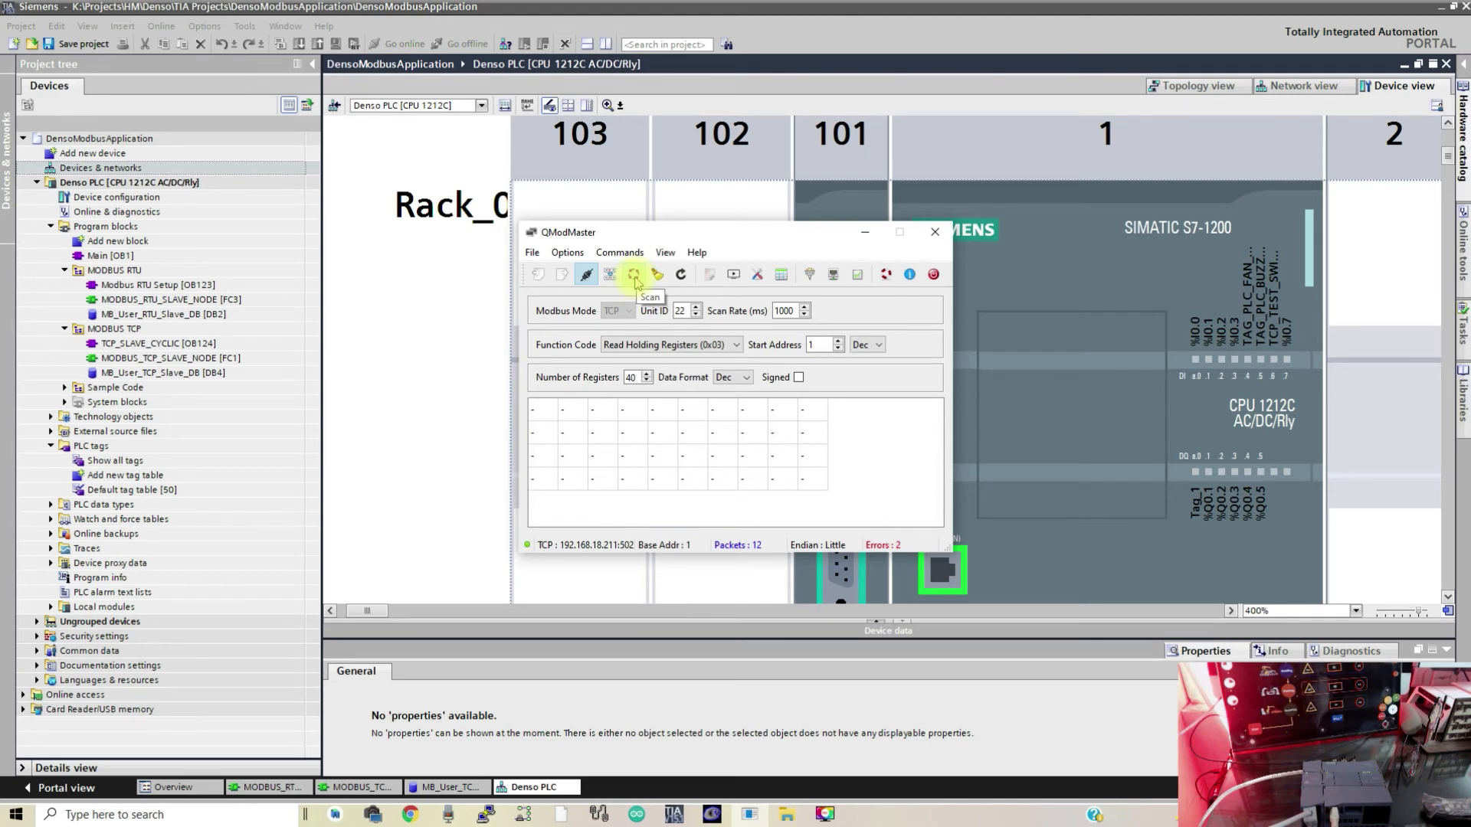
pyautogui.click(634, 273)
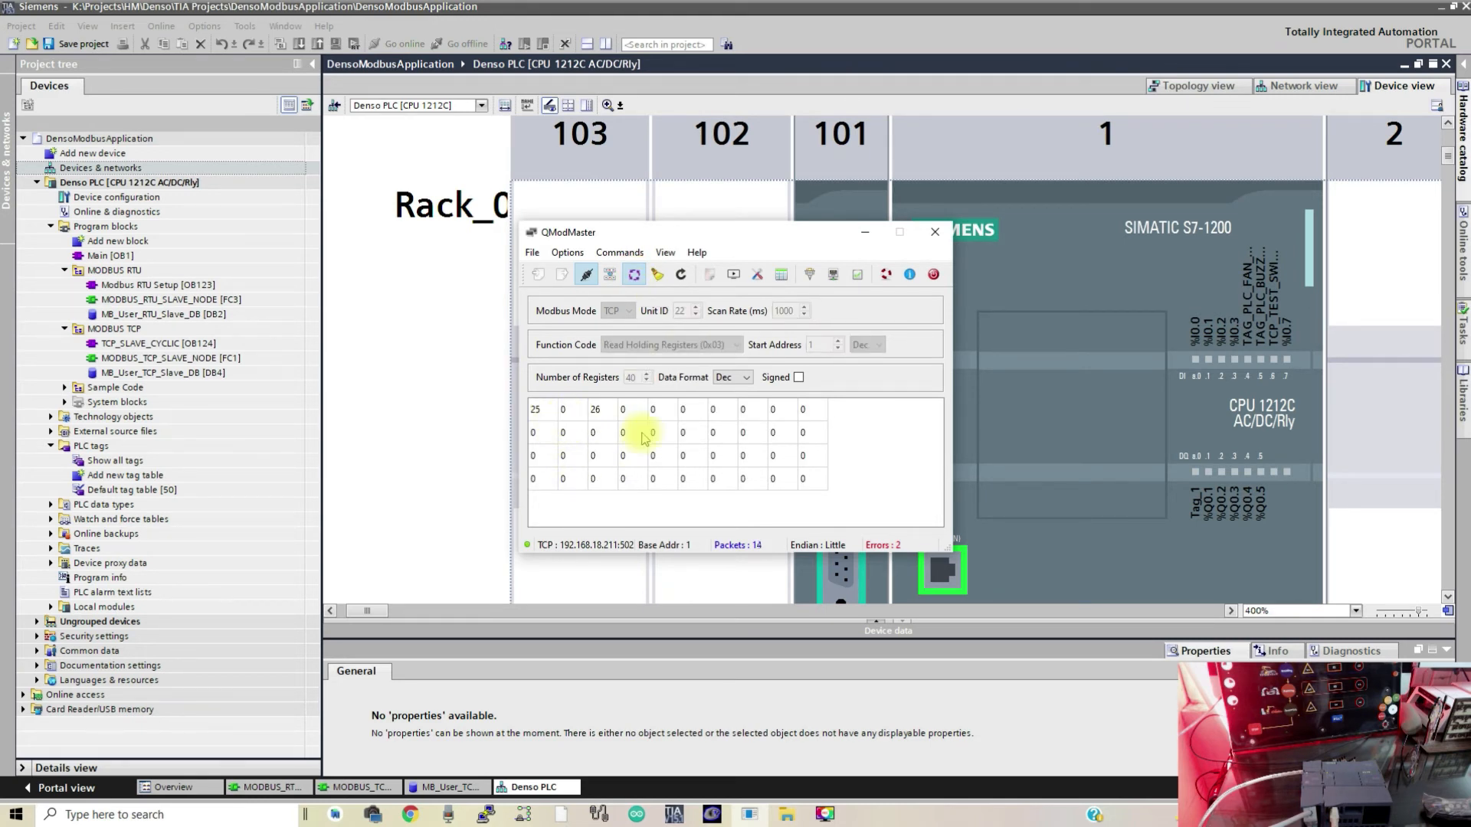
pyautogui.moveTo(802, 478)
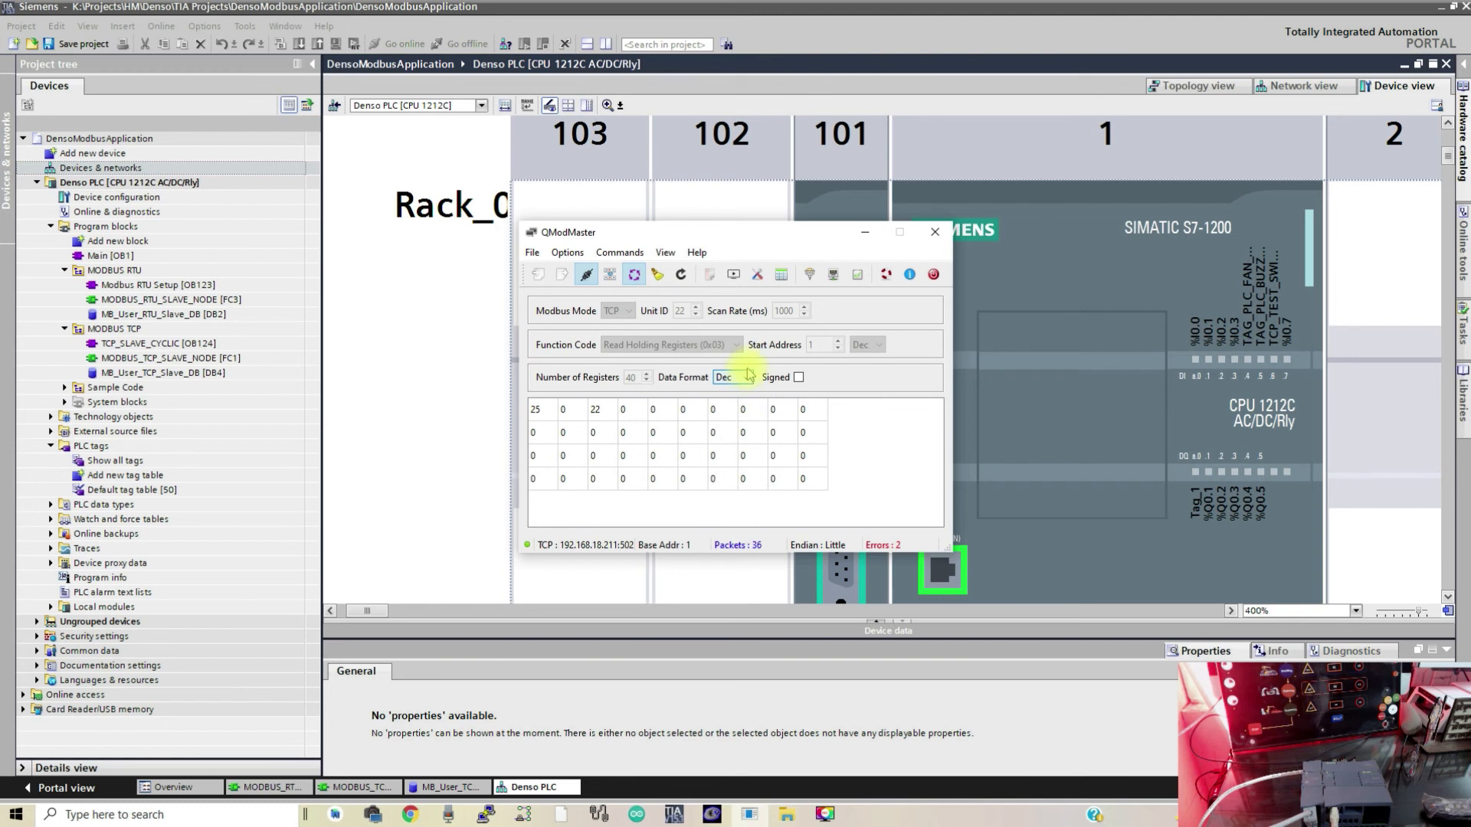
pyautogui.click(808, 275)
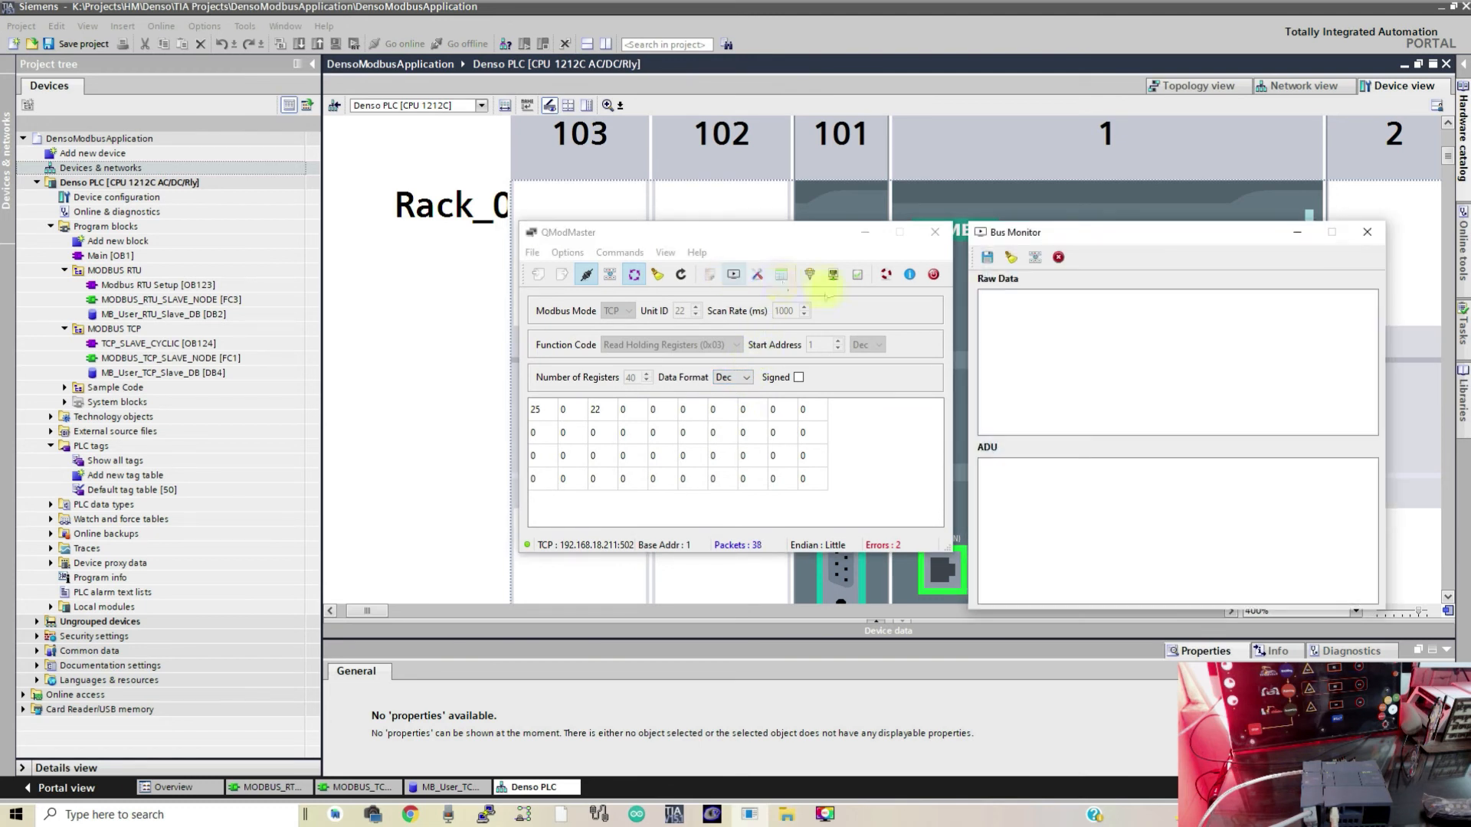
pyautogui.click(805, 274)
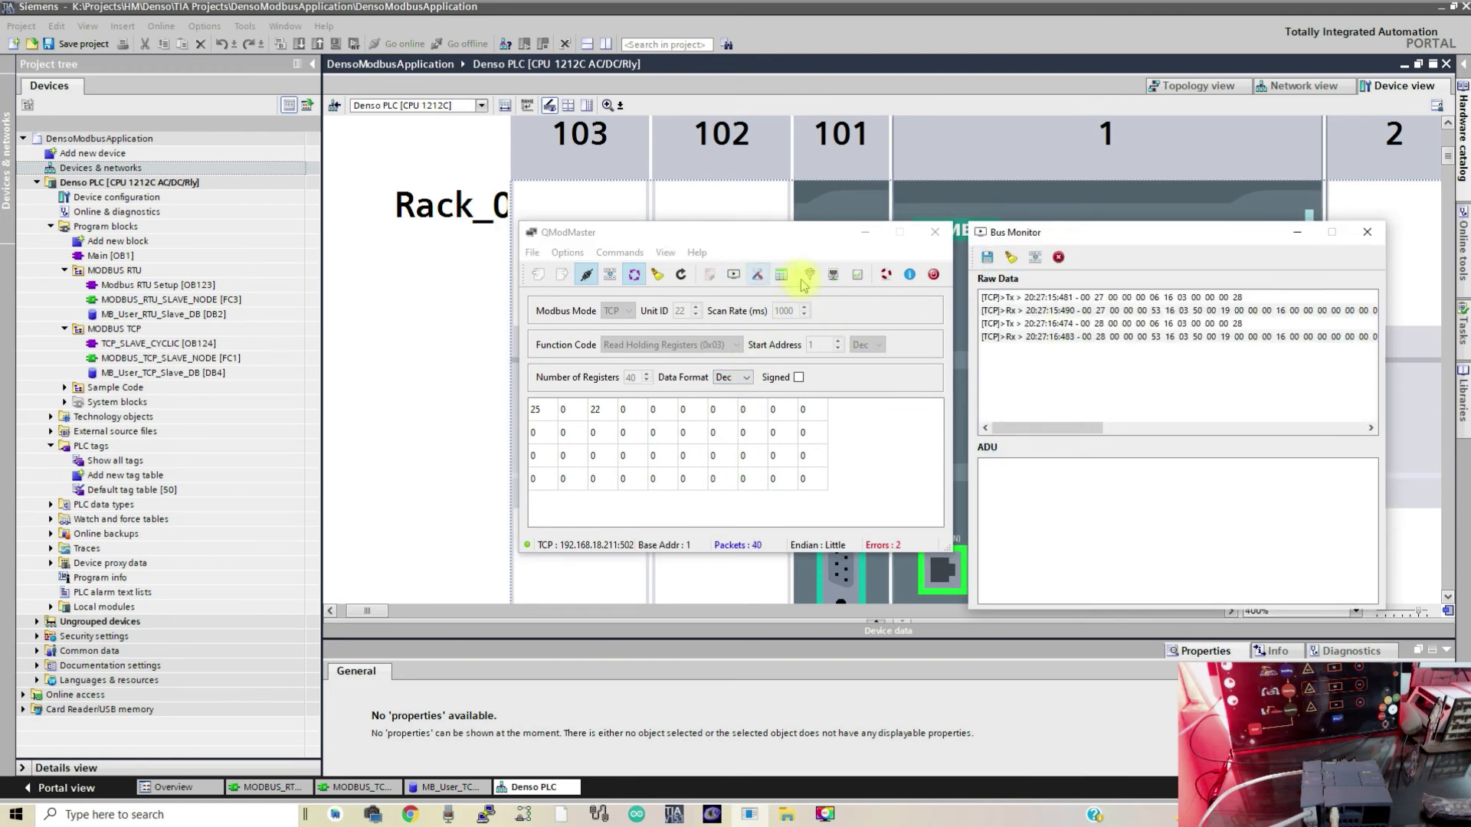